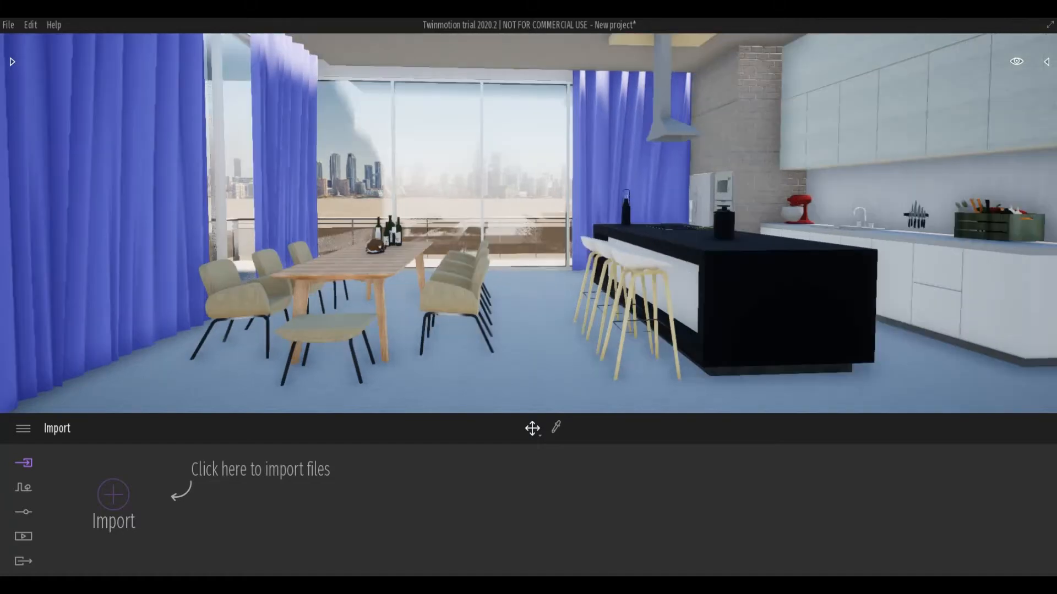
Browse the Library's Materials collection down to the Glass category.
{"action": "left_click", "coordinate": [12, 63]}
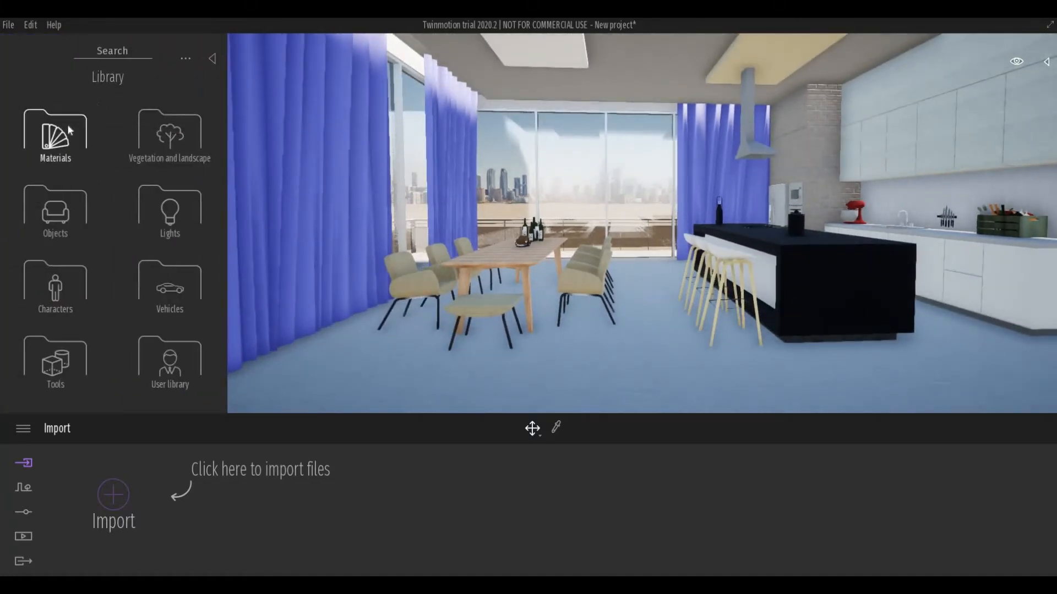
{"action": "left_click", "coordinate": [54, 135]}
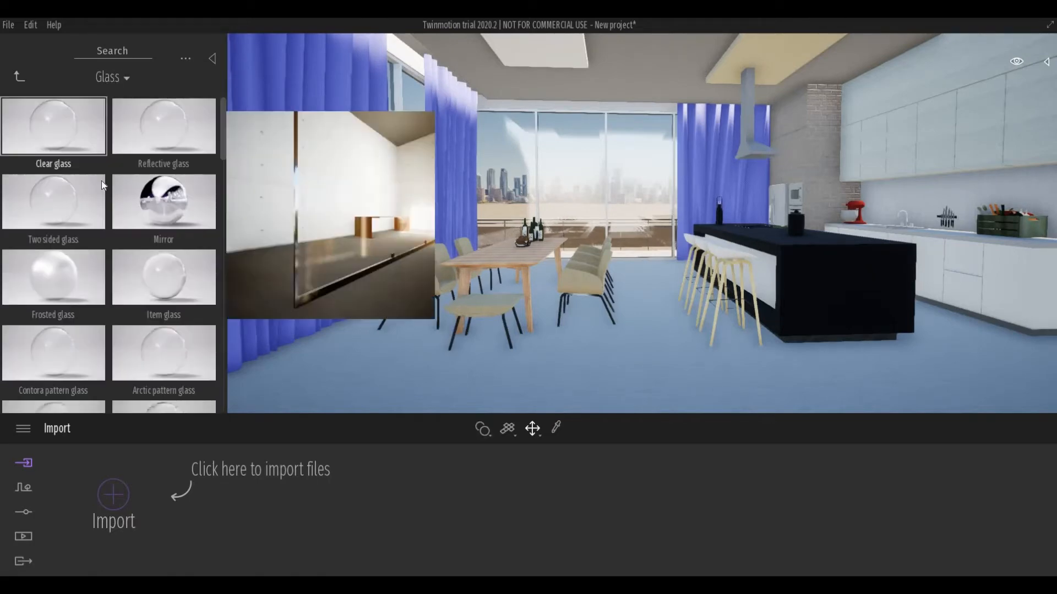
{"action": "scroll", "scroll_direction": "down", "scroll_amount": 3}
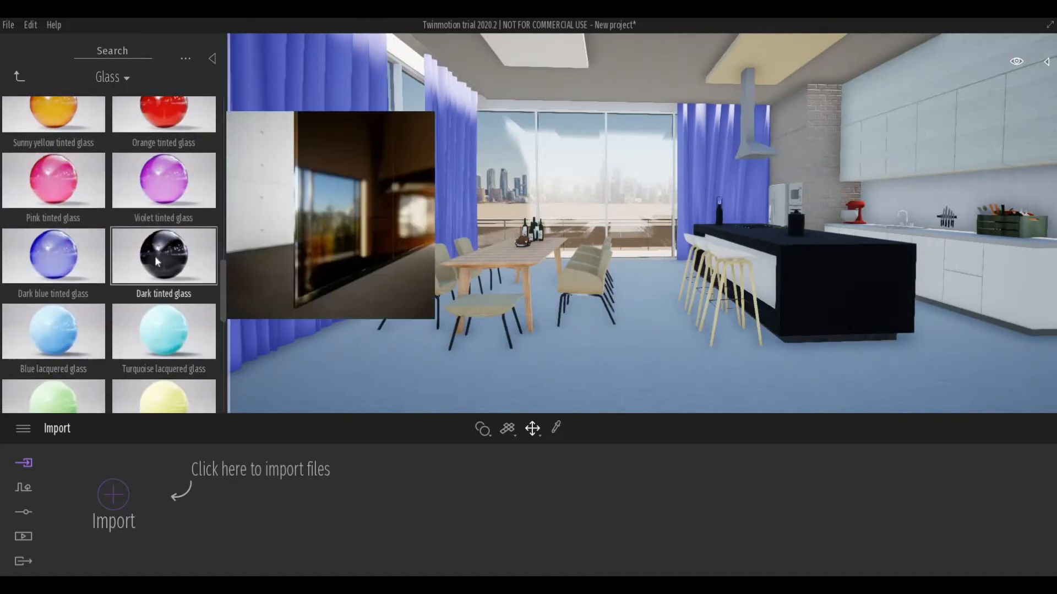
{"action": "mouse_move", "coordinate": [155, 261]}
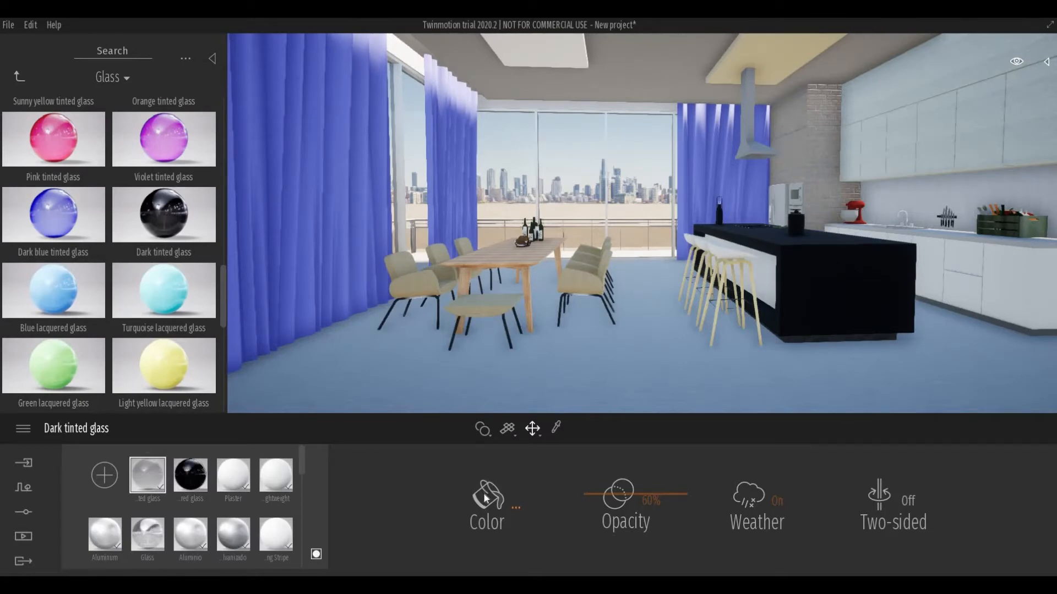
Set the Dark tinted window glass colour to dark grey RGB 27, 27, 27.
{"action": "left_click", "coordinate": [486, 496]}
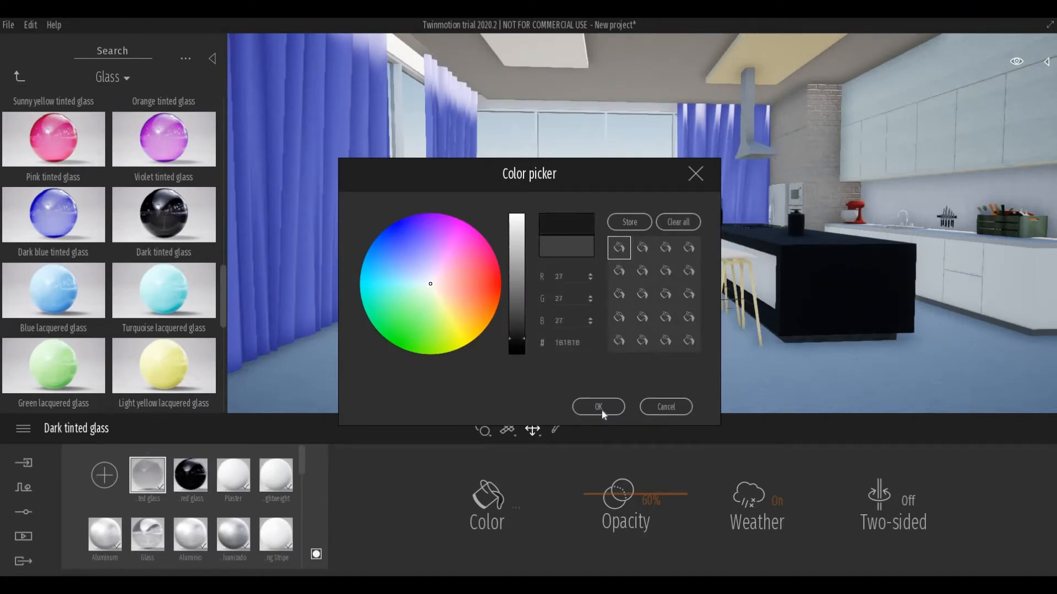
{"action": "left_click", "coordinate": [597, 406]}
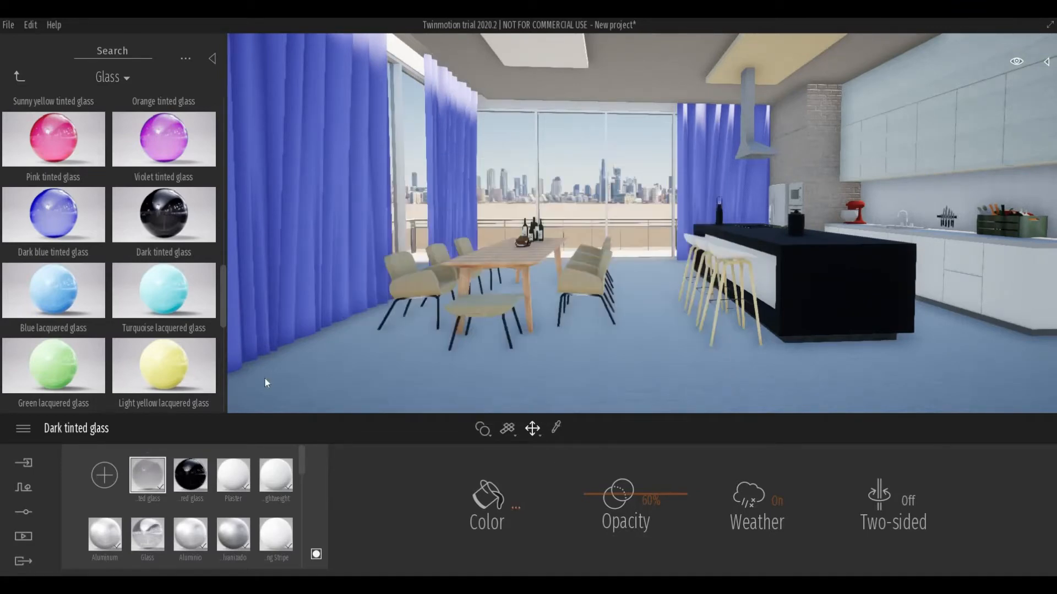
{"action": "left_click", "coordinate": [19, 76]}
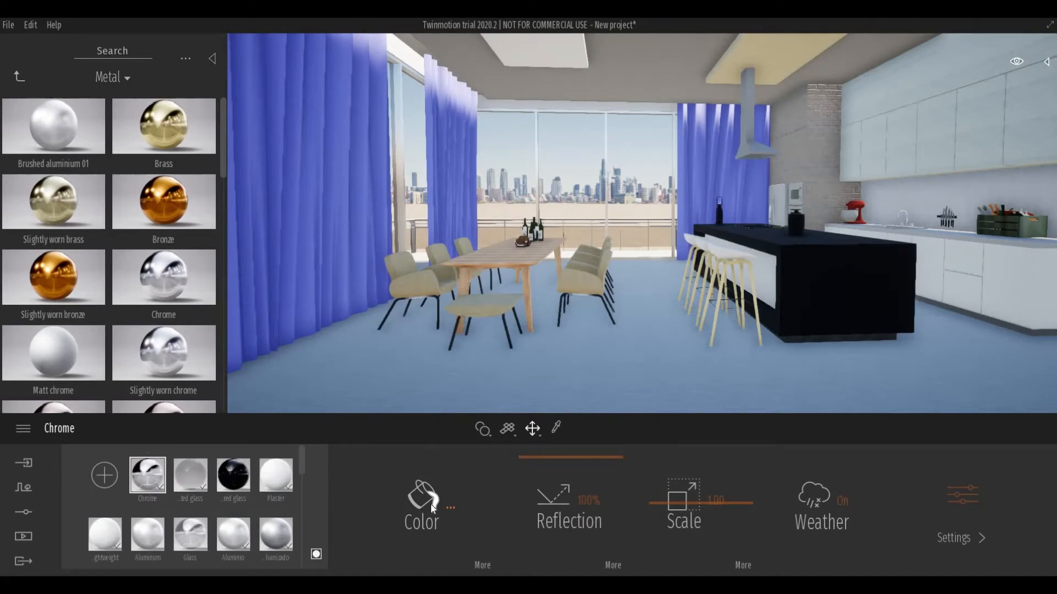
Recolour the Chrome mullion material to near-black RGB 30, 30, 30.
{"action": "left_click", "coordinate": [421, 505]}
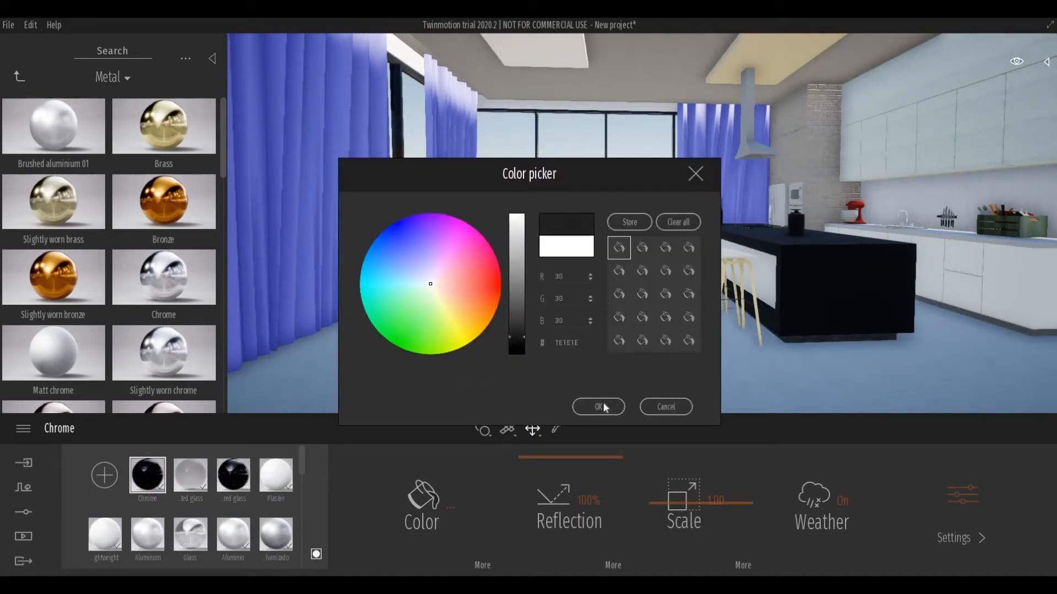
{"action": "left_click", "coordinate": [598, 407]}
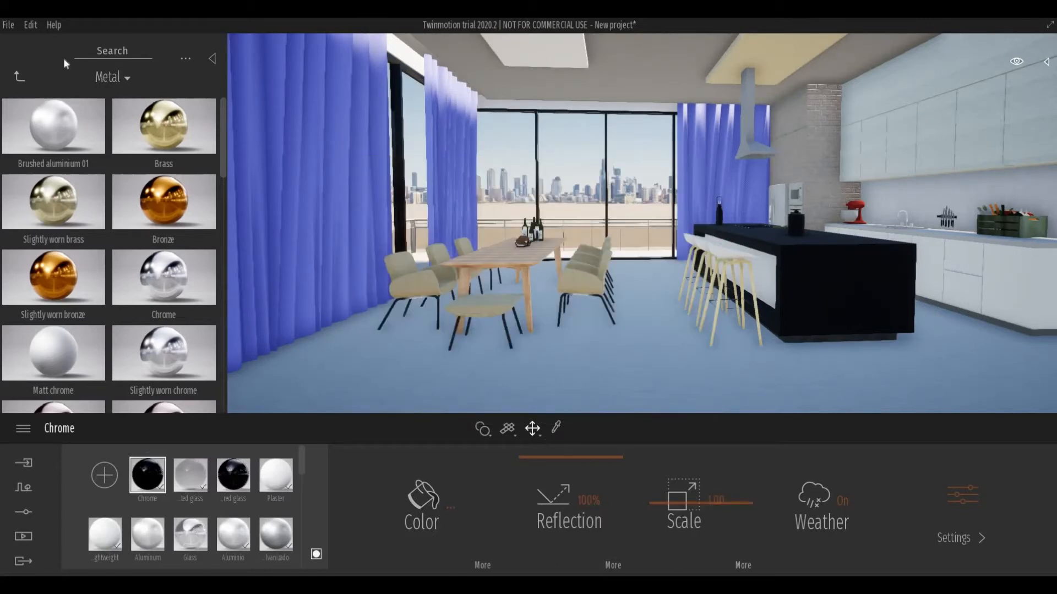
{"action": "left_click", "coordinate": [18, 75]}
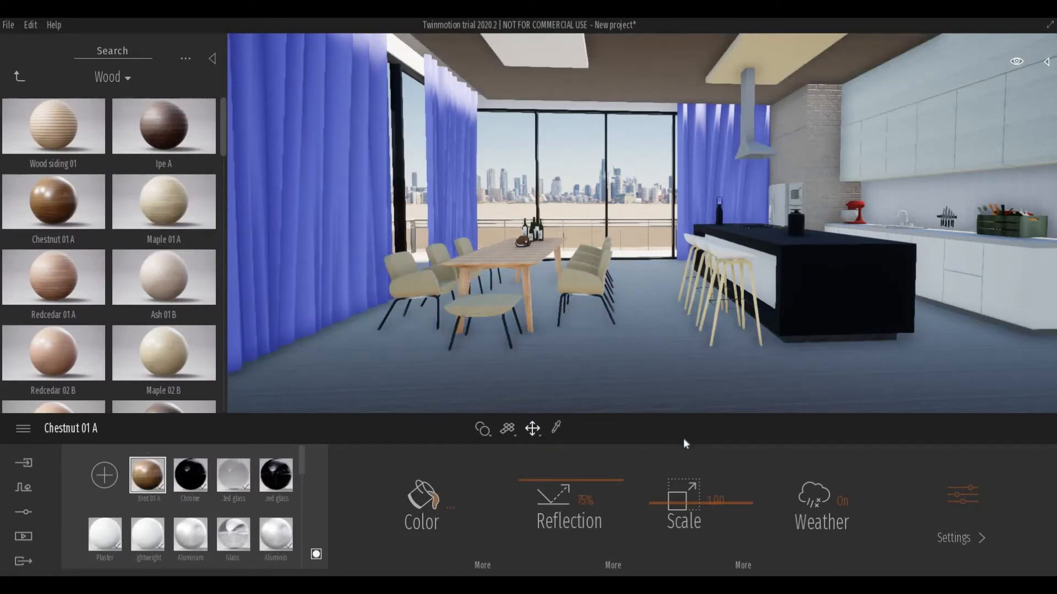
Apply Ipe A wood to the floor and set its texture scale to 4.97.
{"action": "left_click", "coordinate": [53, 276]}
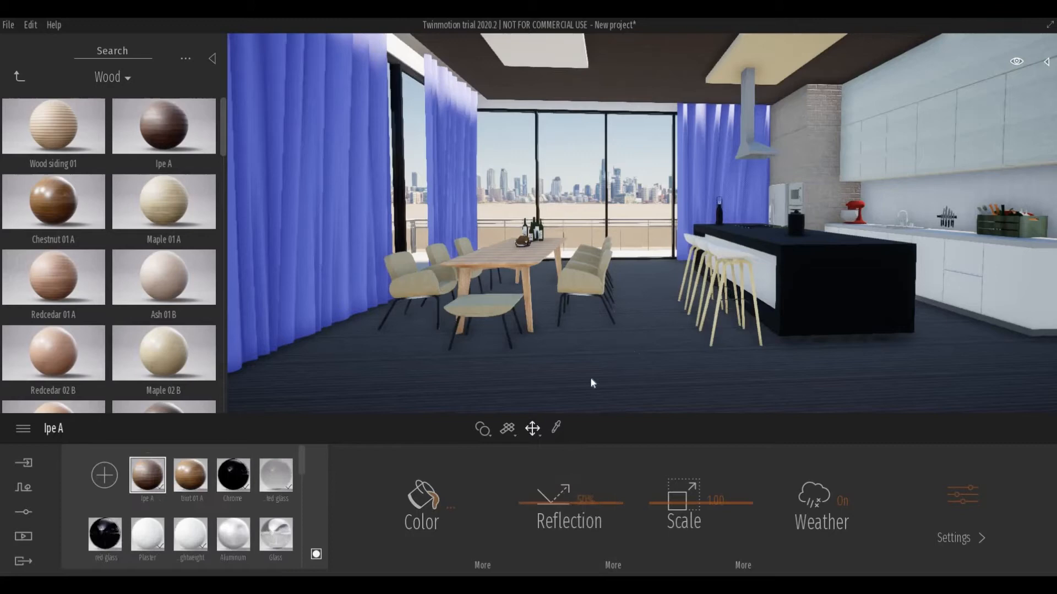
{"action": "mouse_move", "coordinate": [668, 477]}
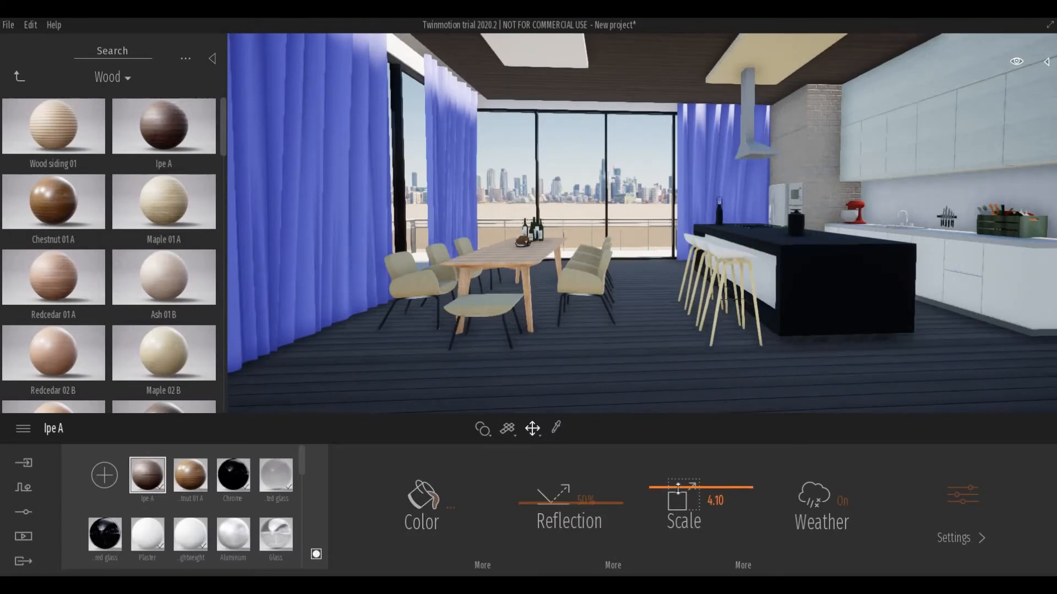
{"action": "left_click_drag", "start_coordinate": [678, 486], "coordinate": [700, 486]}
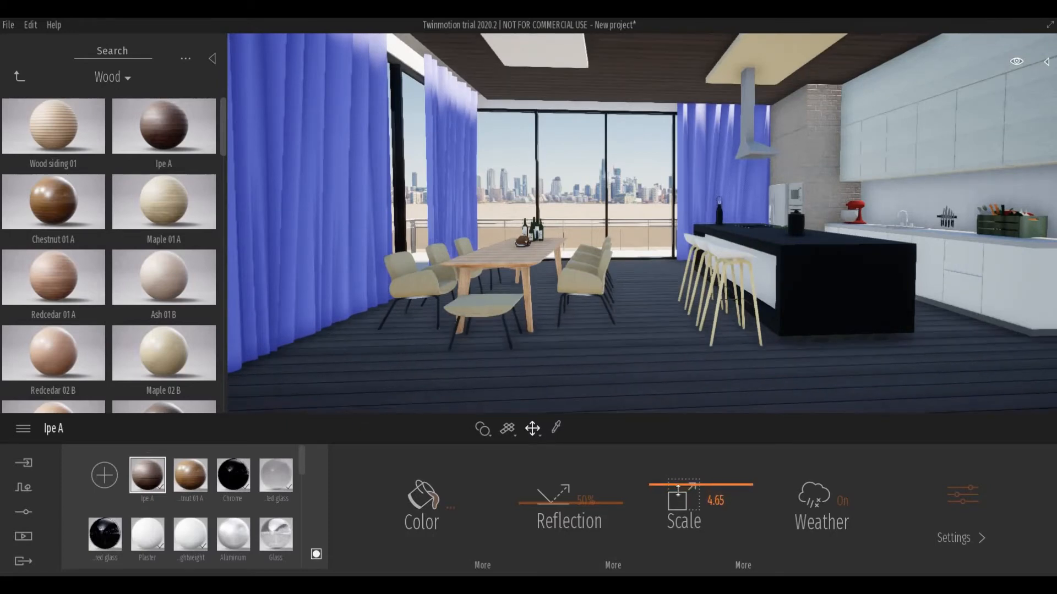
{"action": "left_click_drag", "start_coordinate": [700, 488], "coordinate": [680, 489]}
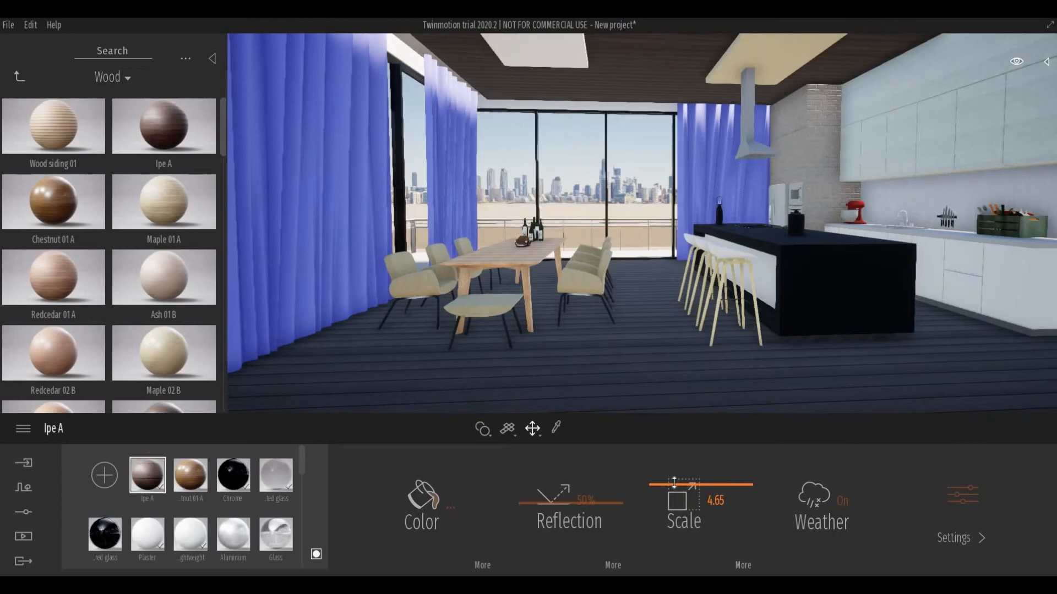
{"action": "left_click_drag", "start_coordinate": [681, 485], "coordinate": [701, 486]}
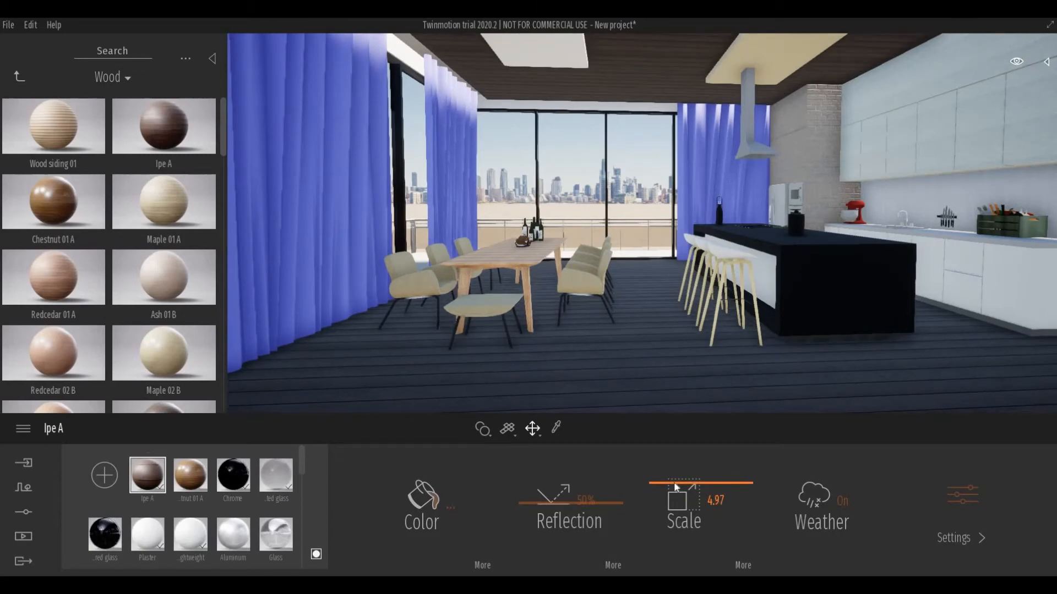
{"action": "mouse_move", "coordinate": [573, 509]}
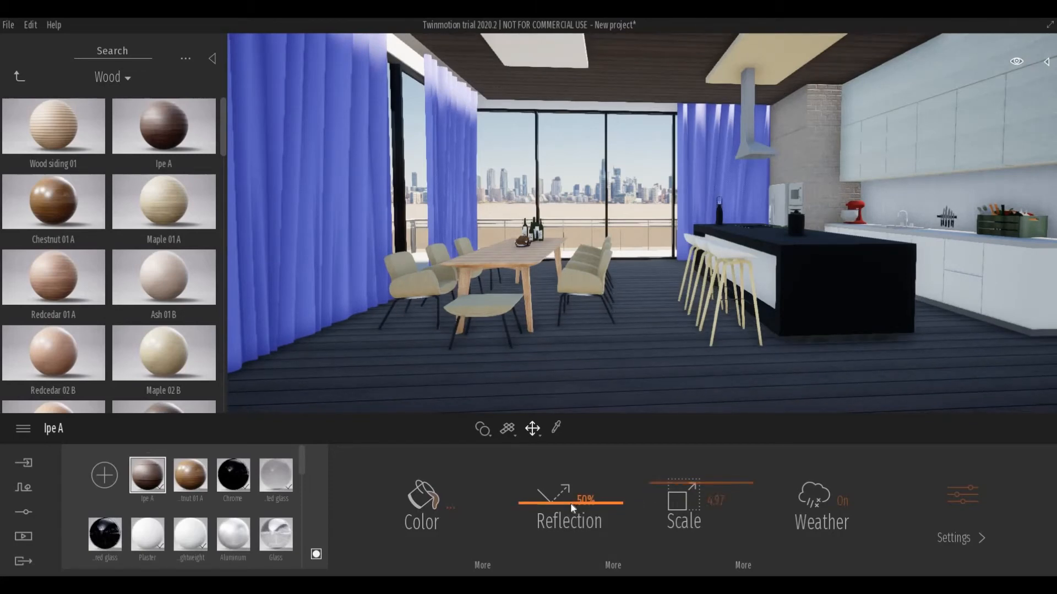
Raise the Ipe A floor's reflection to about 71%.
{"action": "left_click_drag", "start_coordinate": [570, 501], "coordinate": [586, 500]}
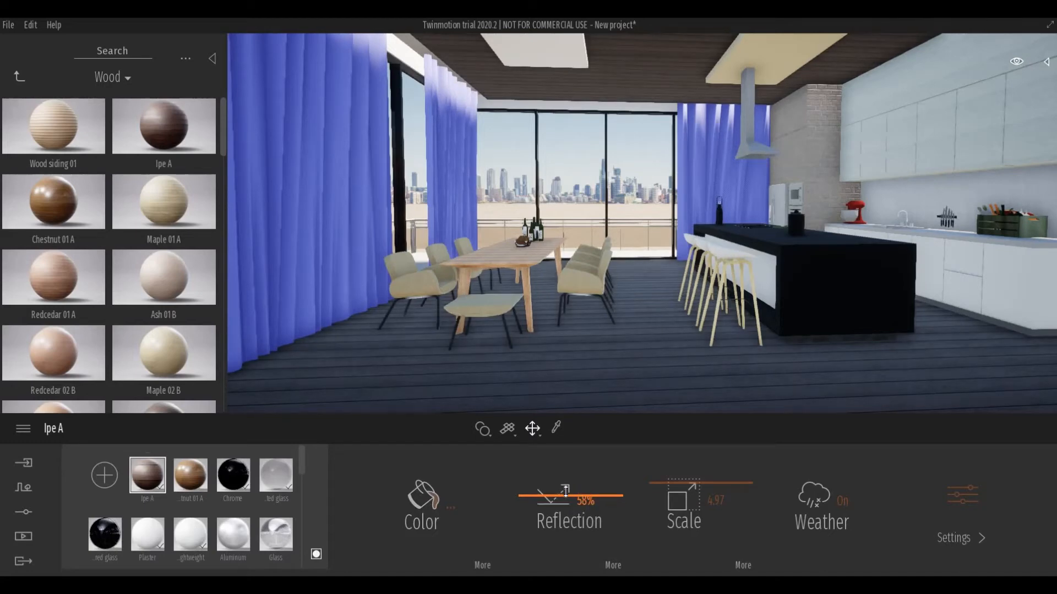
{"action": "left_click_drag", "start_coordinate": [586, 498], "coordinate": [566, 499]}
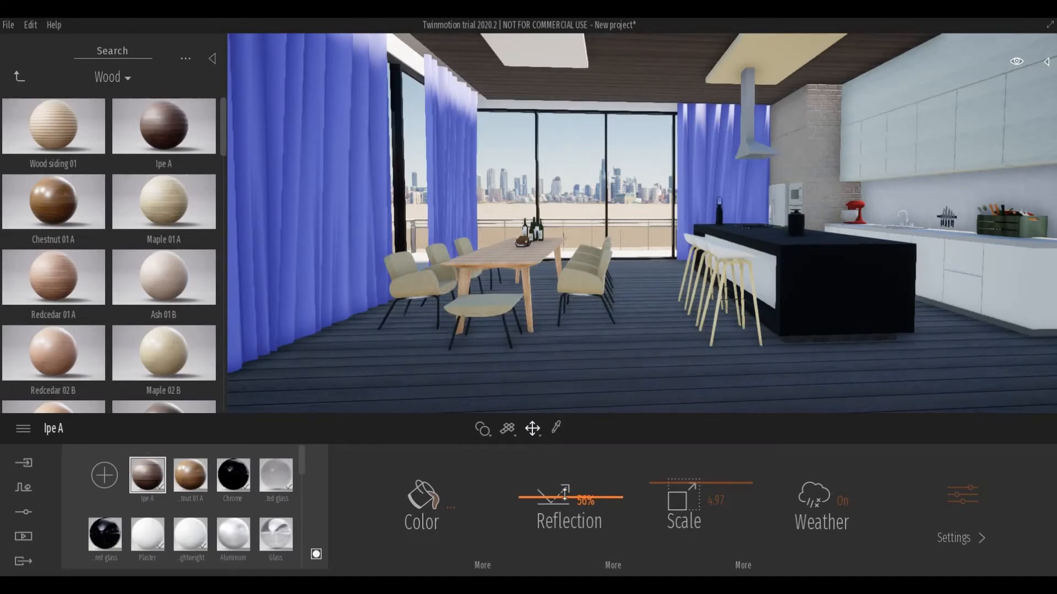
{"action": "left_click_drag", "start_coordinate": [563, 500], "coordinate": [573, 501]}
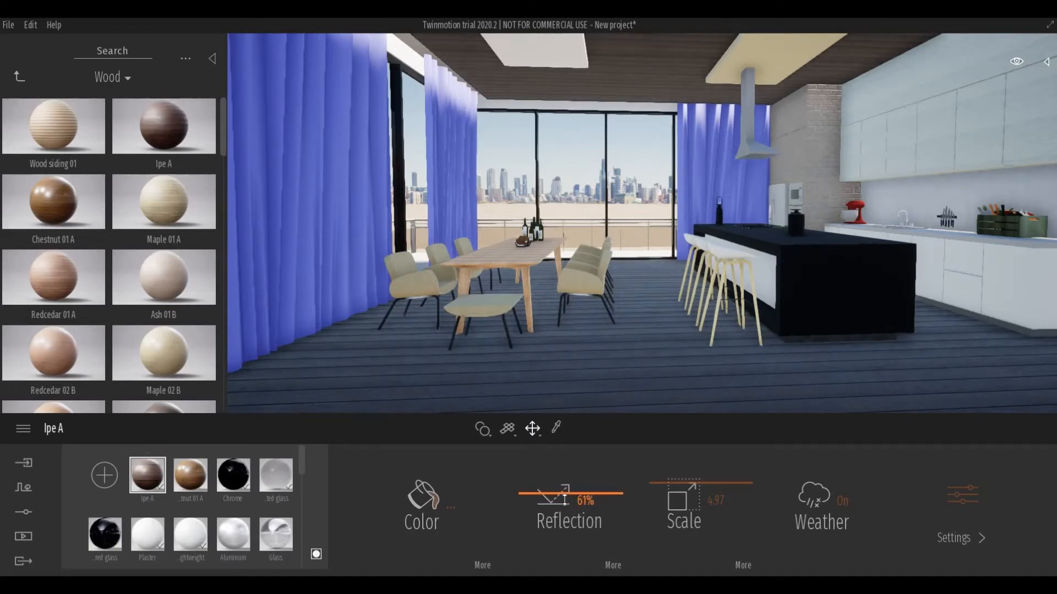
{"action": "left_click_drag", "start_coordinate": [563, 501], "coordinate": [567, 483]}
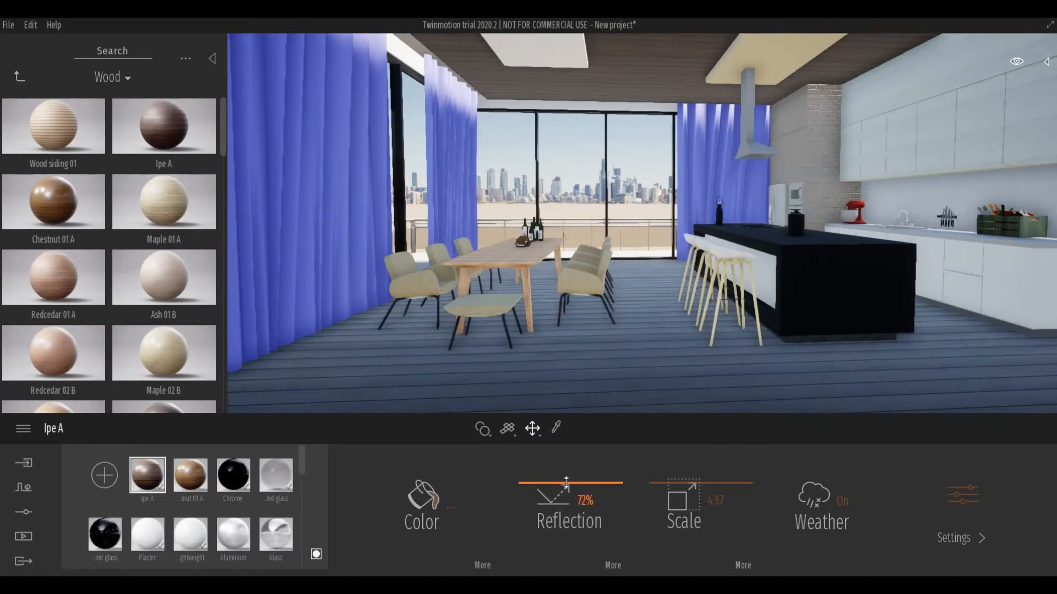
{"action": "left_click_drag", "start_coordinate": [567, 486], "coordinate": [564, 486]}
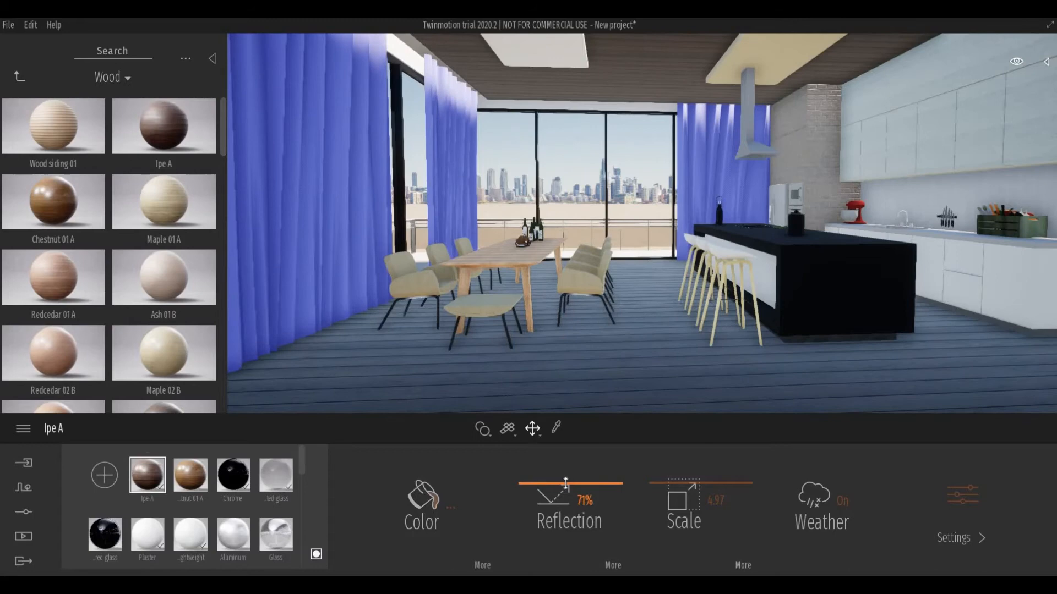
{"action": "left_click_drag", "start_coordinate": [569, 498], "coordinate": [567, 499]}
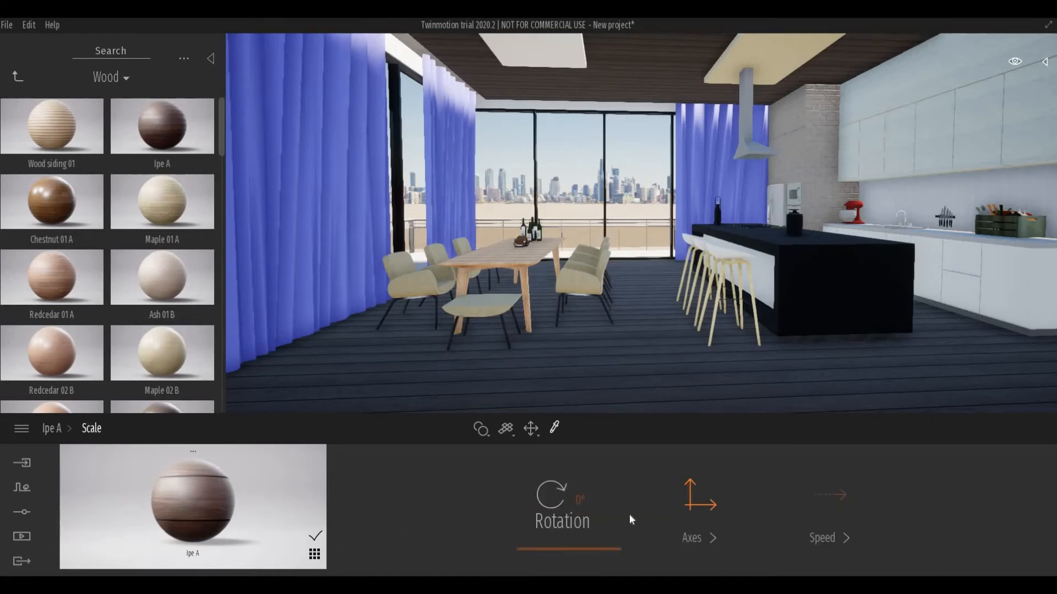
{"action": "mouse_move", "coordinate": [658, 367]}
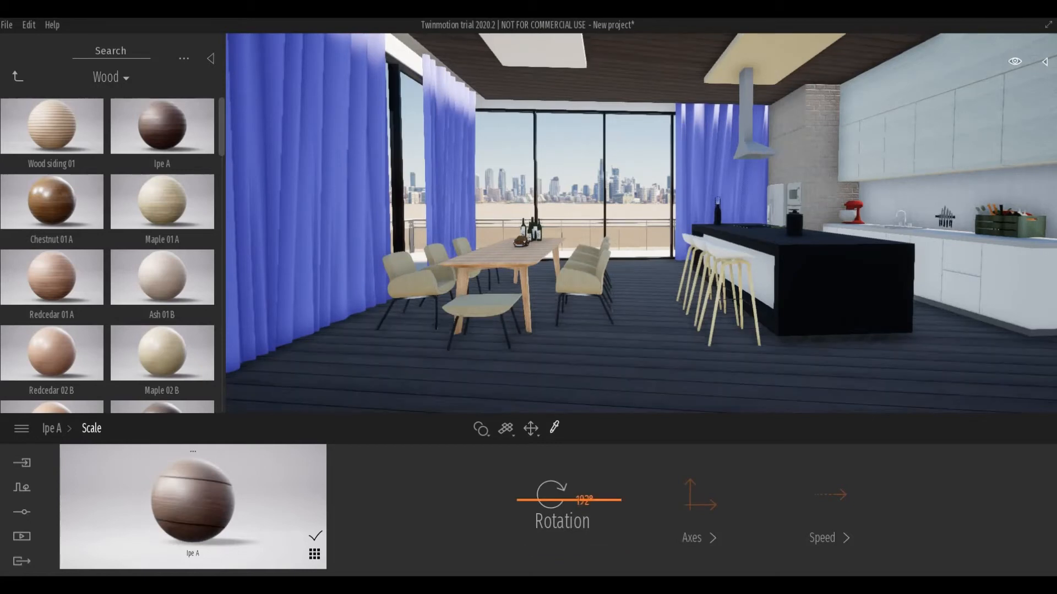
Rotate the Ipe A floor wood grain from 90° down to about 46°.
{"action": "left_click", "coordinate": [585, 500]}
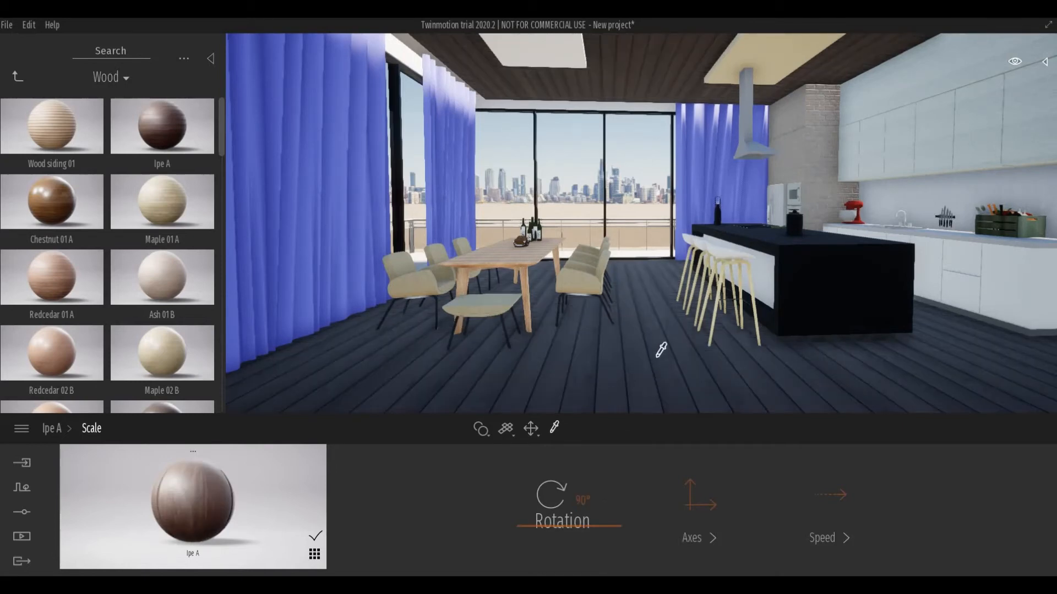
{"action": "mouse_move", "coordinate": [651, 298]}
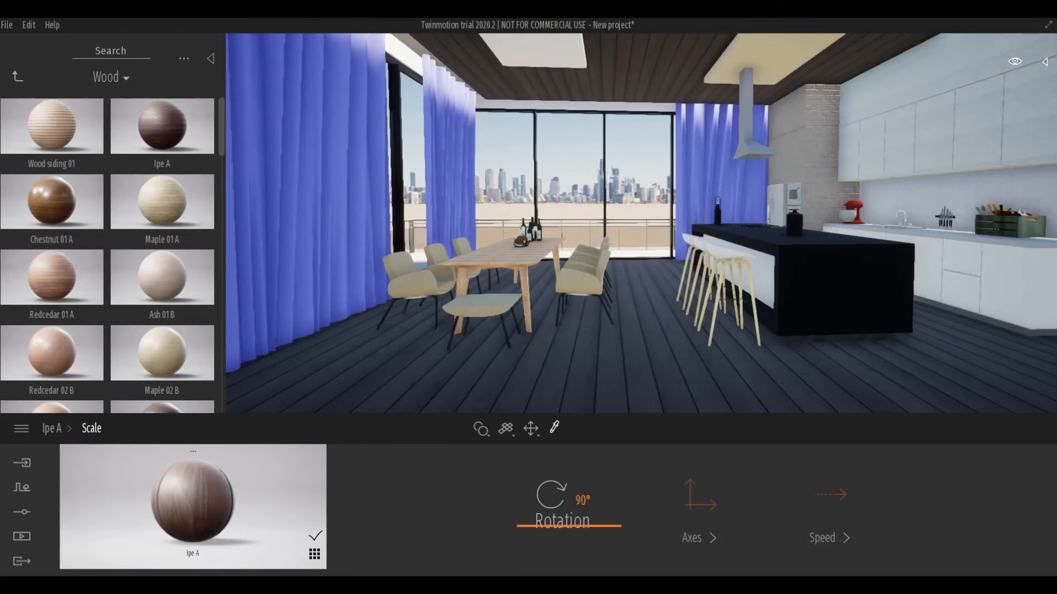
{"action": "left_click", "coordinate": [582, 498]}
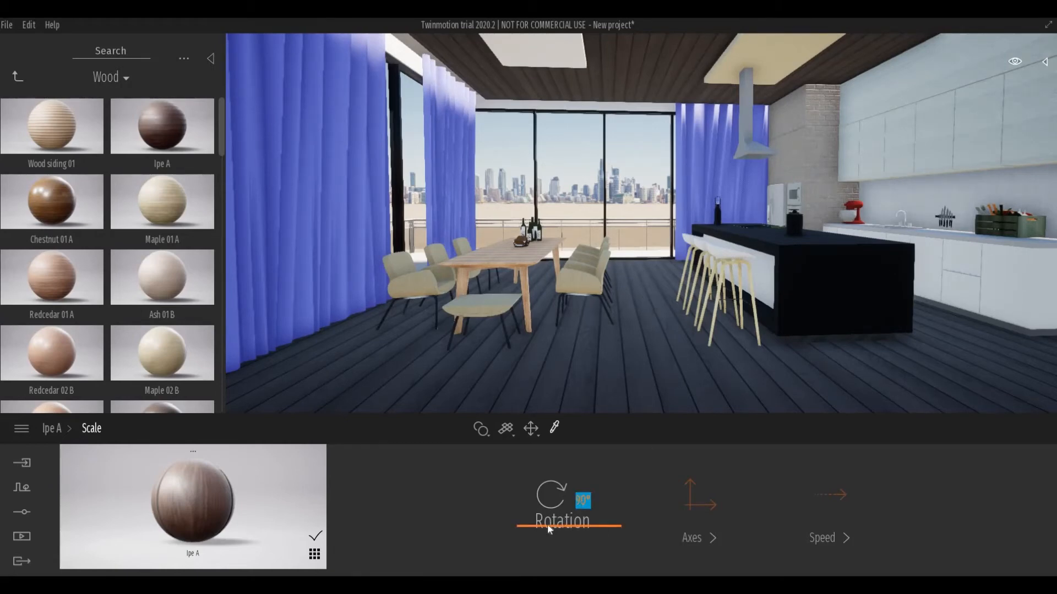
{"action": "left_click_drag", "start_coordinate": [568, 512], "coordinate": [568, 533]}
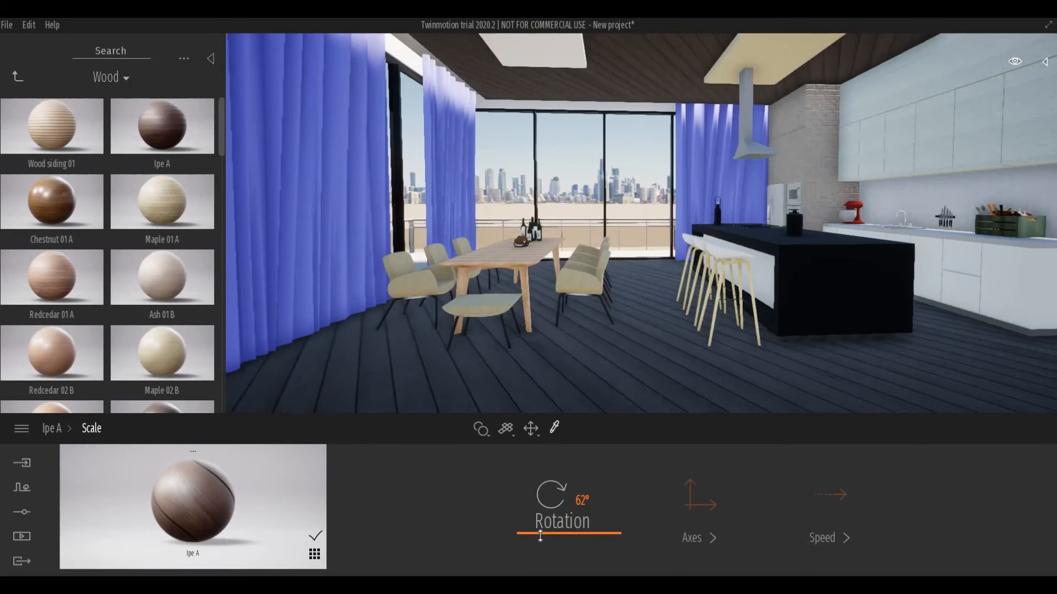
{"action": "left_click_drag", "start_coordinate": [539, 535], "coordinate": [541, 535]}
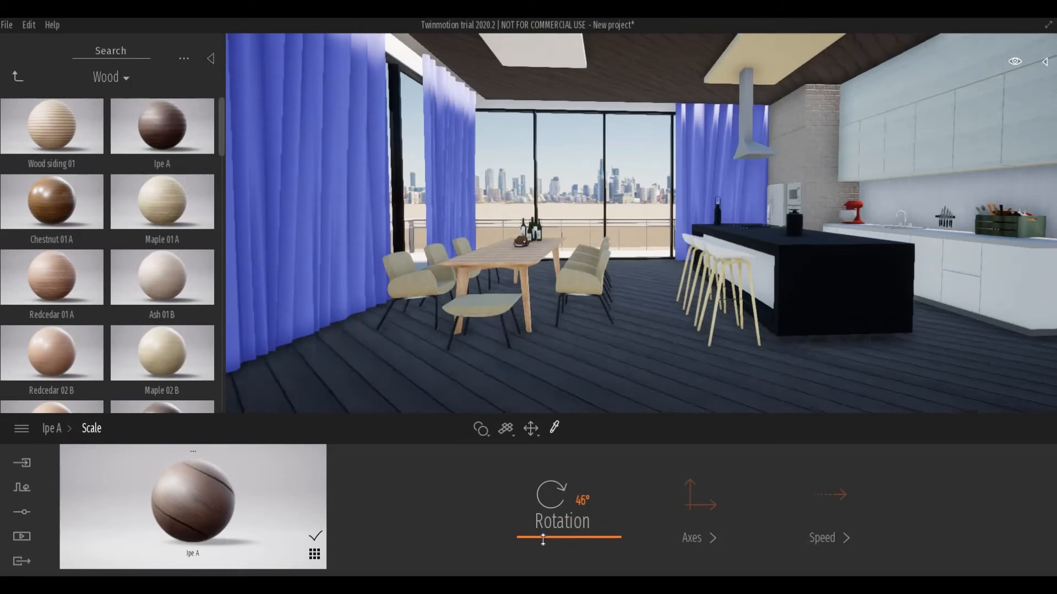
{"action": "left_click_drag", "start_coordinate": [547, 539], "coordinate": [543, 539]}
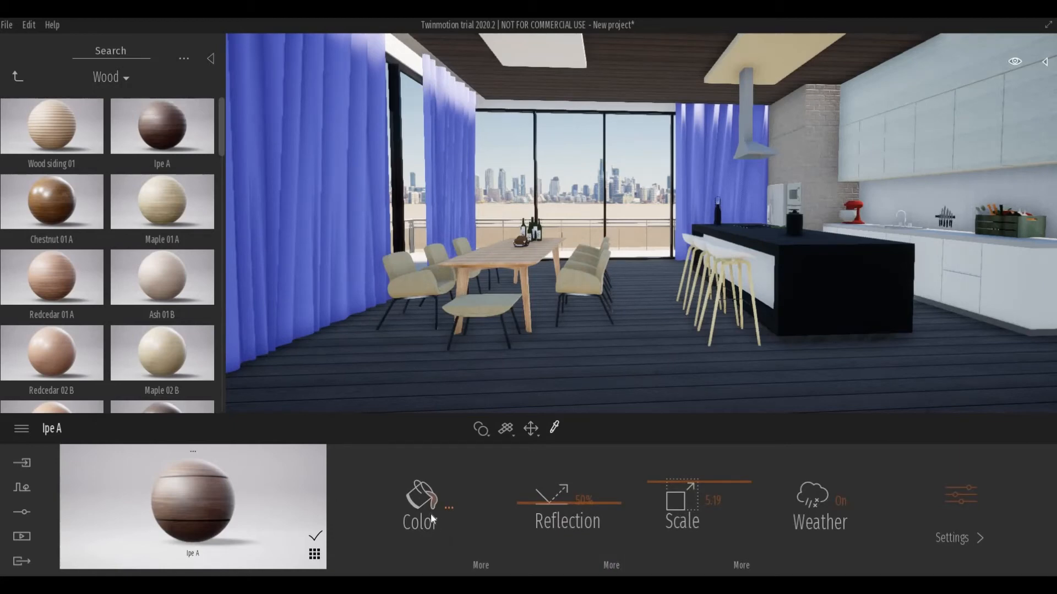
{"action": "mouse_move", "coordinate": [451, 544]}
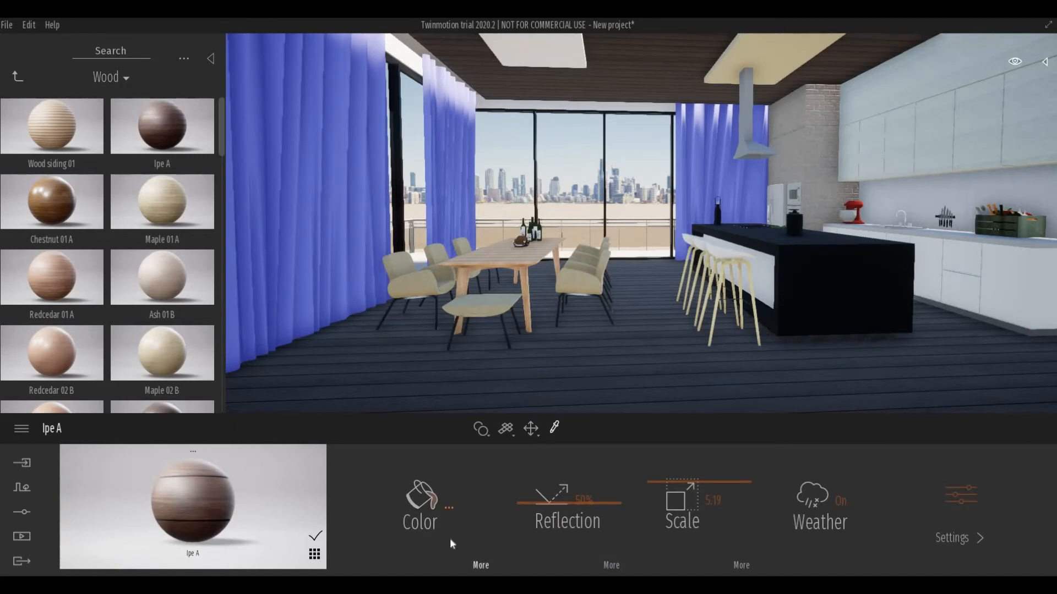
Open the Ipe A material's advanced settings for reflection 67% and scale 4.97.
{"action": "left_click", "coordinate": [419, 506]}
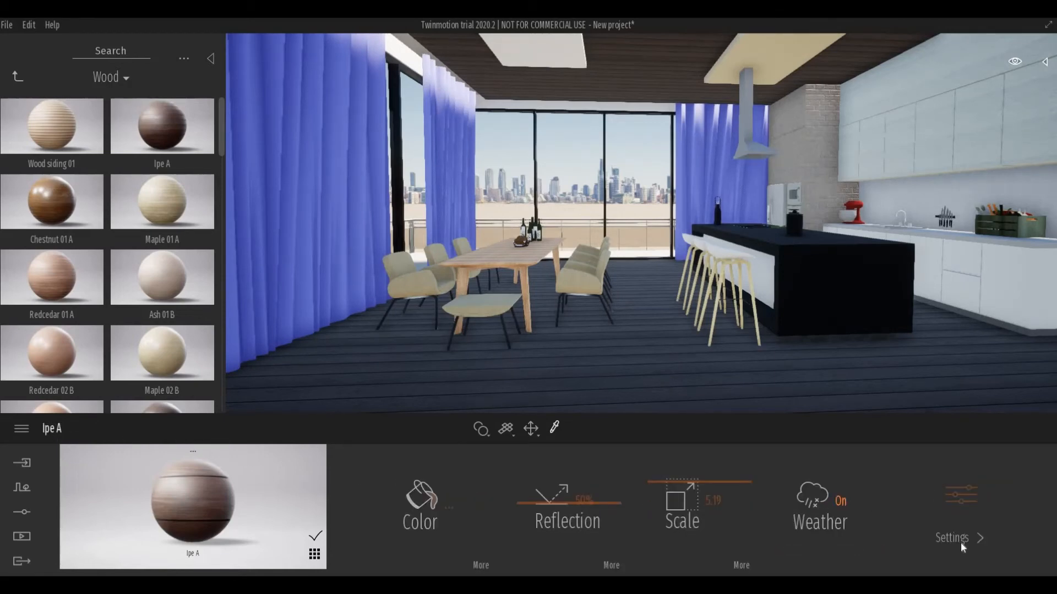
{"action": "left_click", "coordinate": [952, 538]}
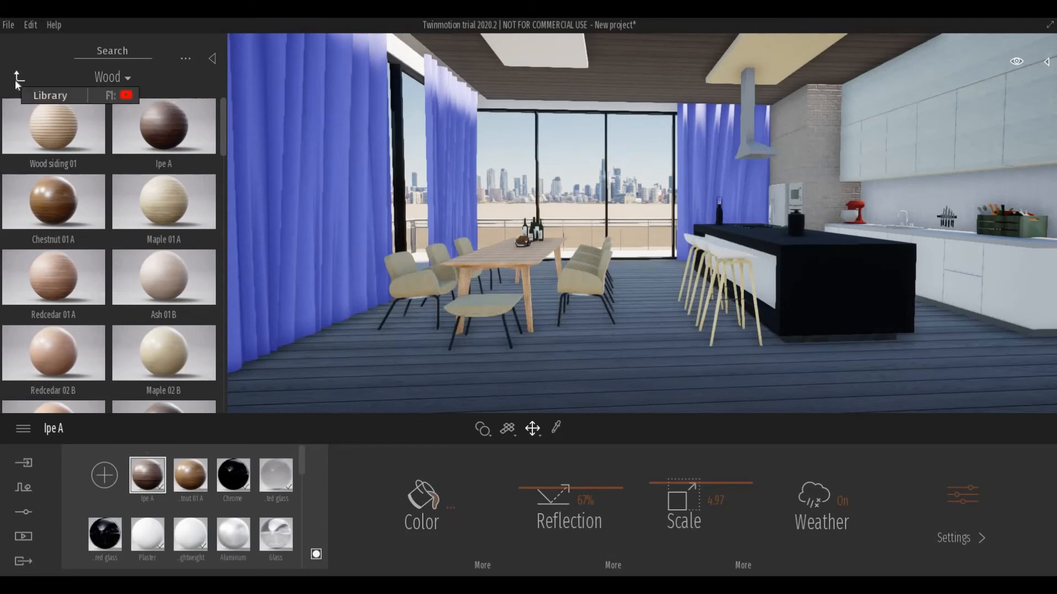
Apply Granite stone to the kitchen island and raise its texture scale to 8.45.
{"action": "left_click", "coordinate": [19, 76]}
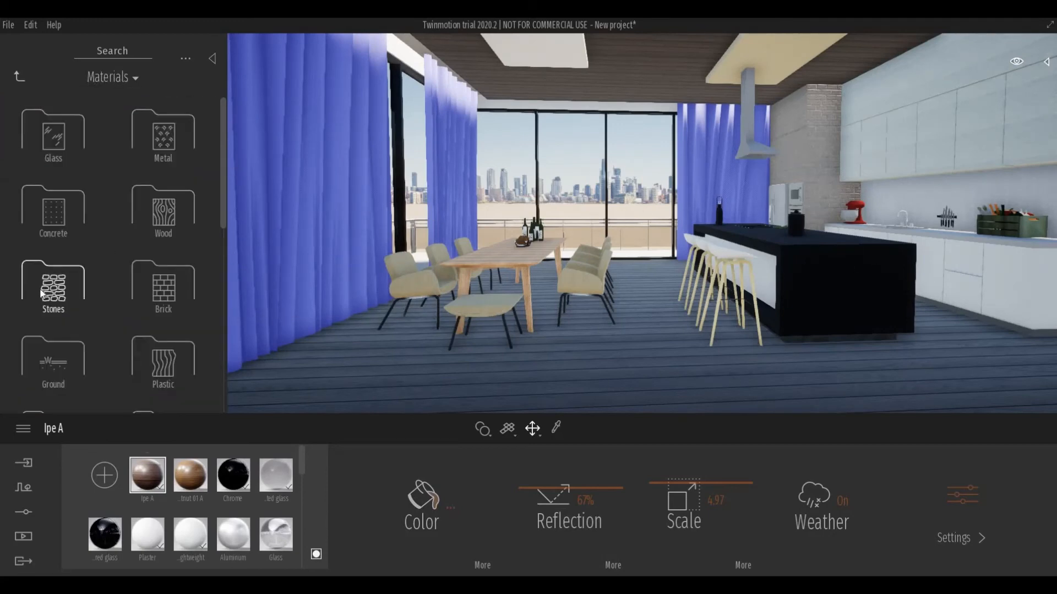
{"action": "left_click", "coordinate": [53, 286]}
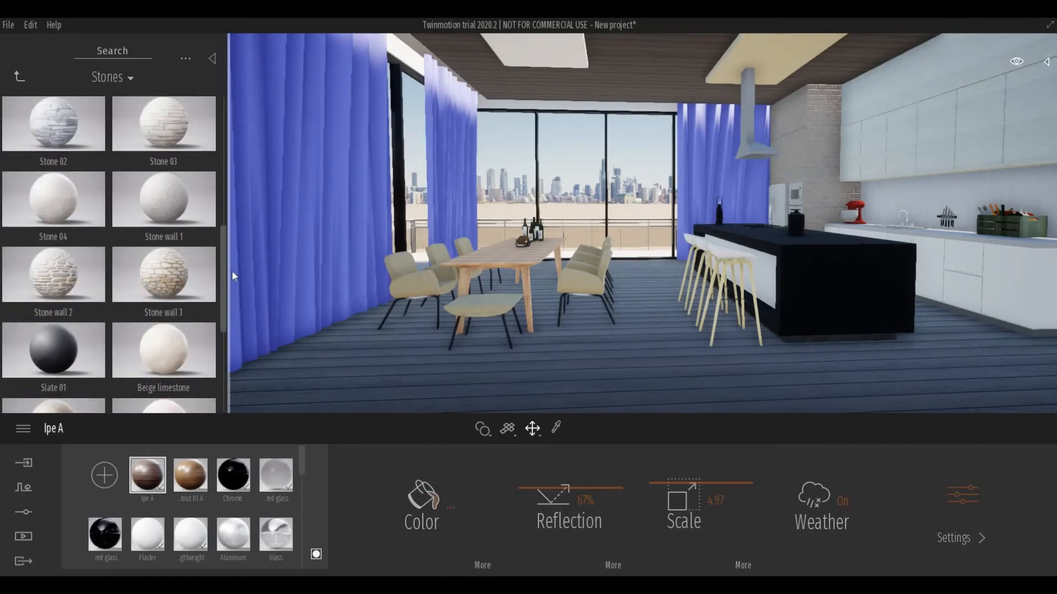
{"action": "scroll", "scroll_direction": "down", "scroll_amount": 3}
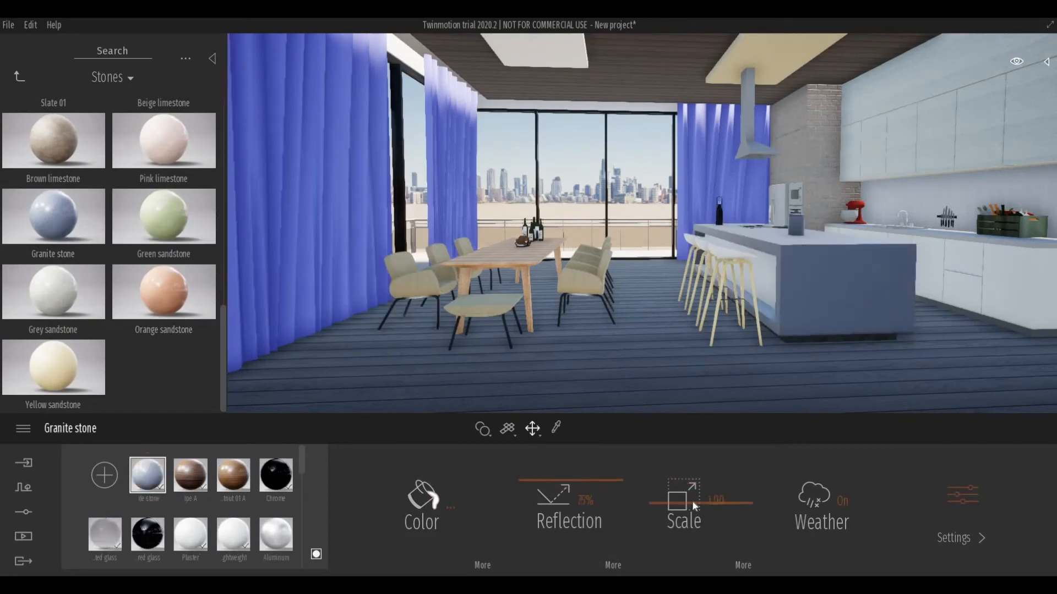
{"action": "left_click_drag", "start_coordinate": [681, 502], "coordinate": [708, 502]}
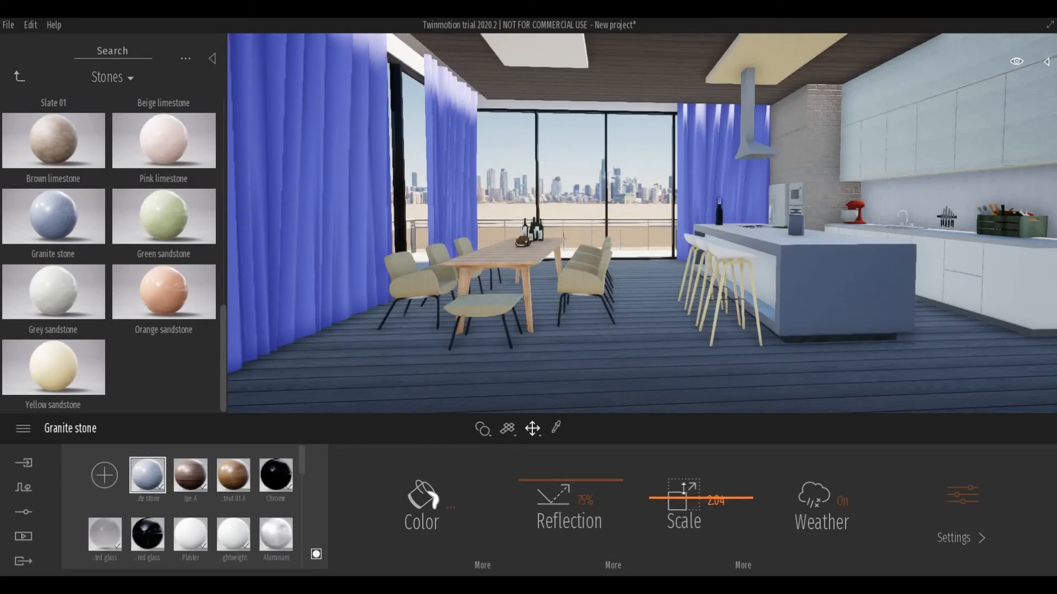
{"action": "left_click_drag", "start_coordinate": [682, 498], "coordinate": [682, 467]}
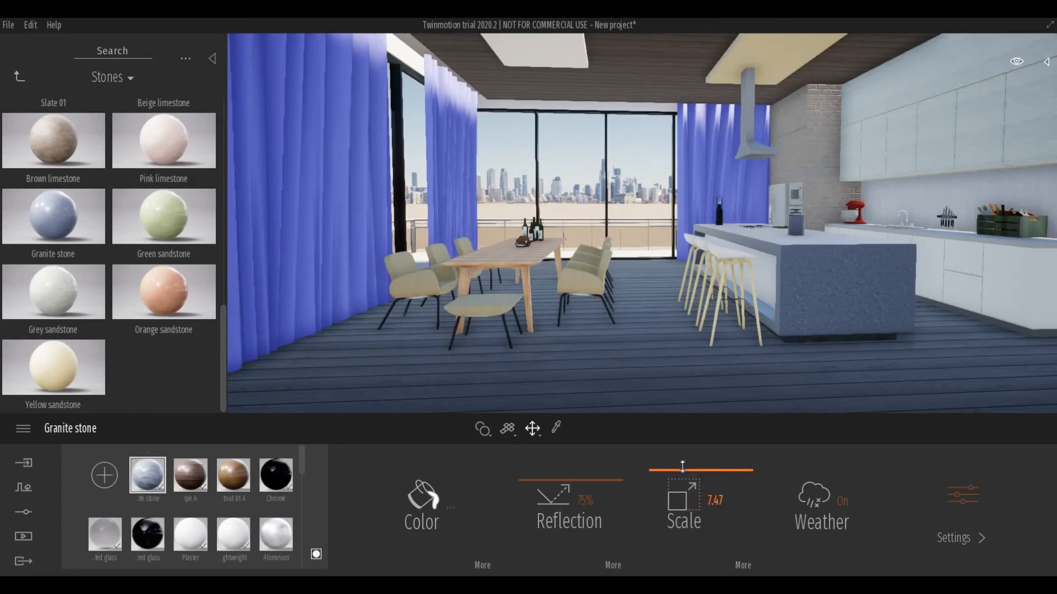
{"action": "left_click_drag", "start_coordinate": [681, 466], "coordinate": [685, 470]}
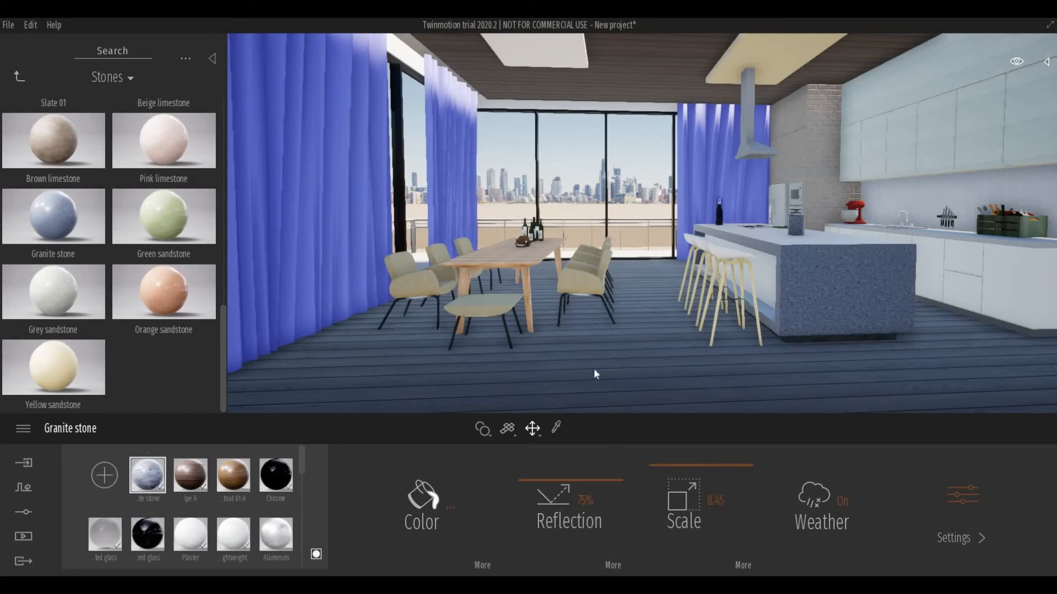
{"action": "mouse_move", "coordinate": [19, 99]}
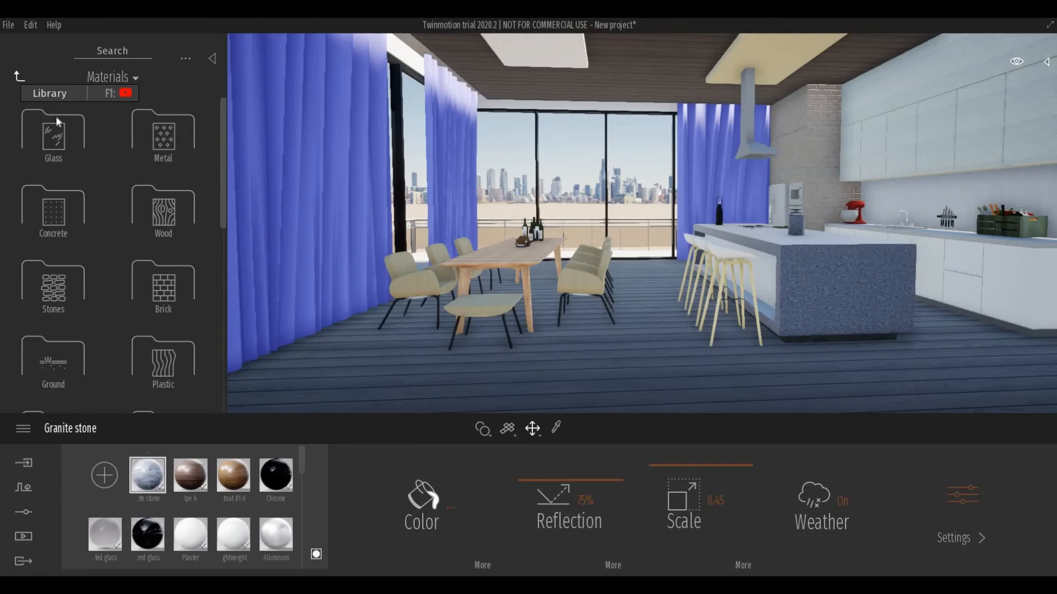
Replace the brick wall with Fine concrete 01 at texture scale 3.34.
{"action": "left_click", "coordinate": [19, 74]}
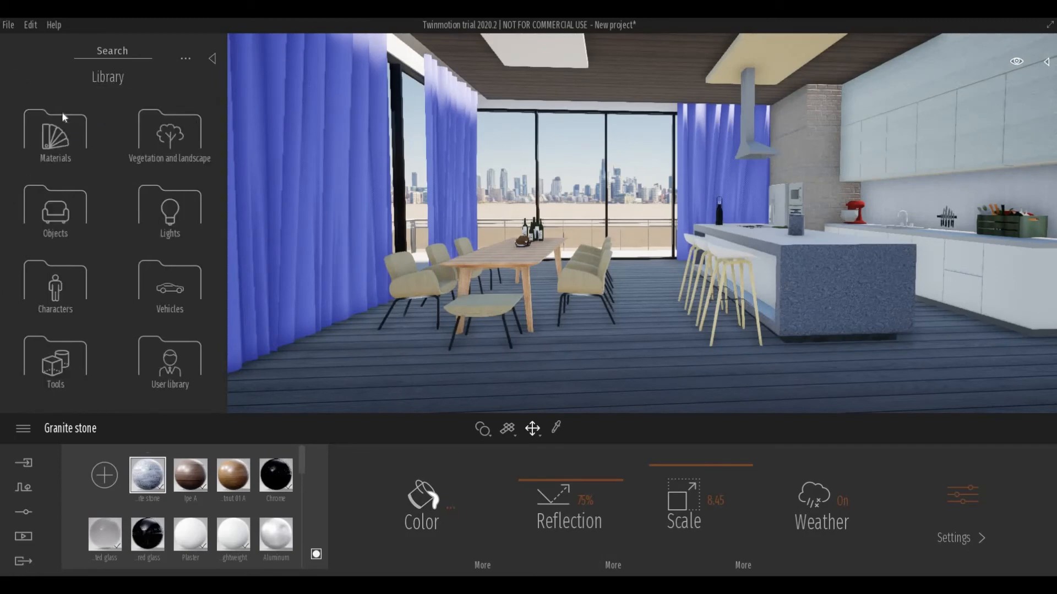
{"action": "left_click", "coordinate": [55, 135]}
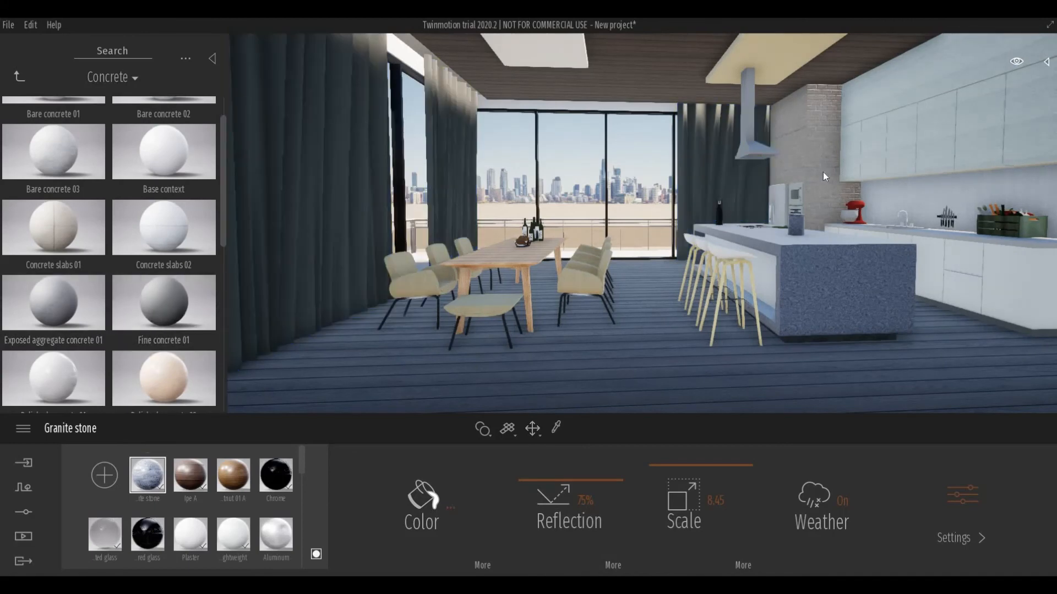
{"action": "left_click", "coordinate": [163, 303]}
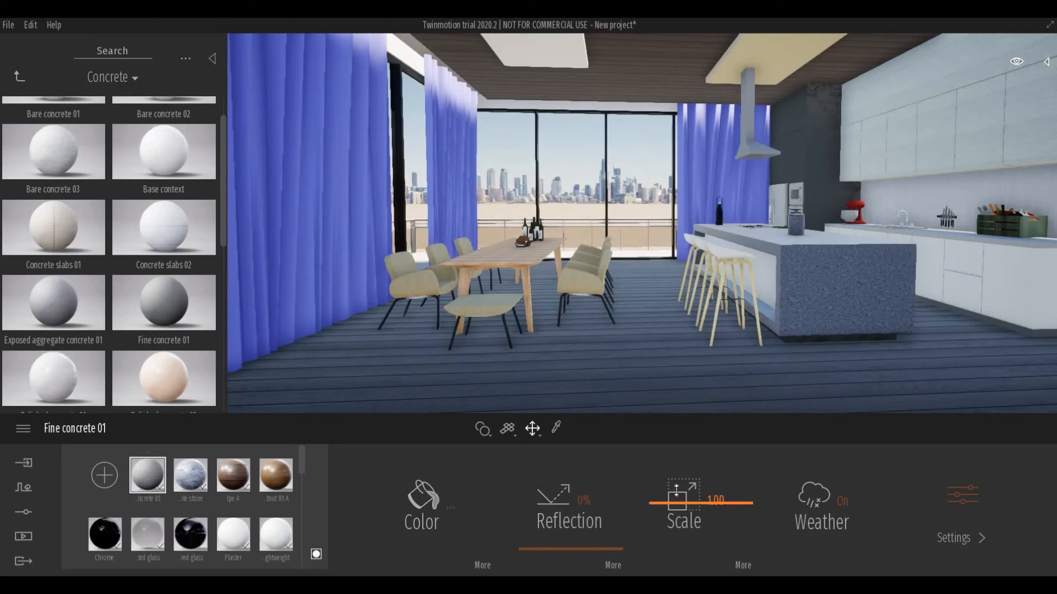
{"action": "left_click_drag", "start_coordinate": [675, 502], "coordinate": [720, 502]}
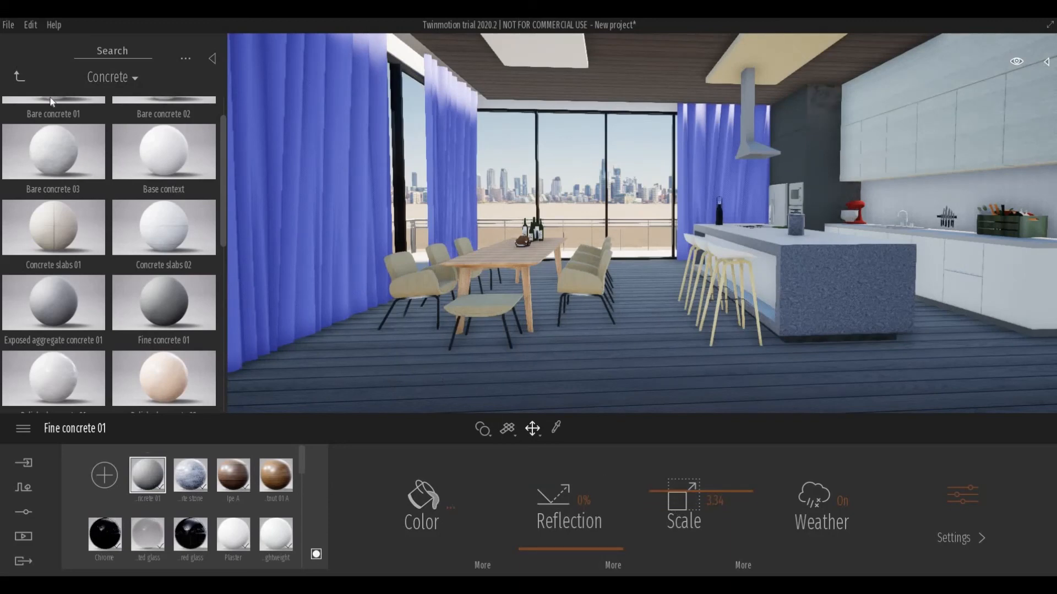
{"action": "left_click", "coordinate": [19, 76]}
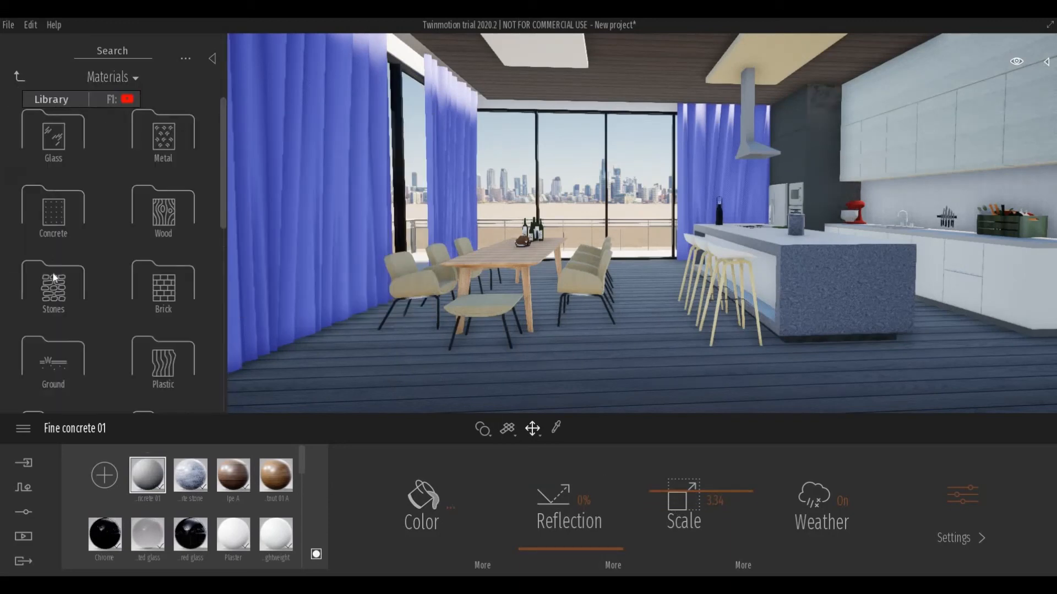
{"action": "scroll", "scroll_direction": "down", "scroll_amount": 3}
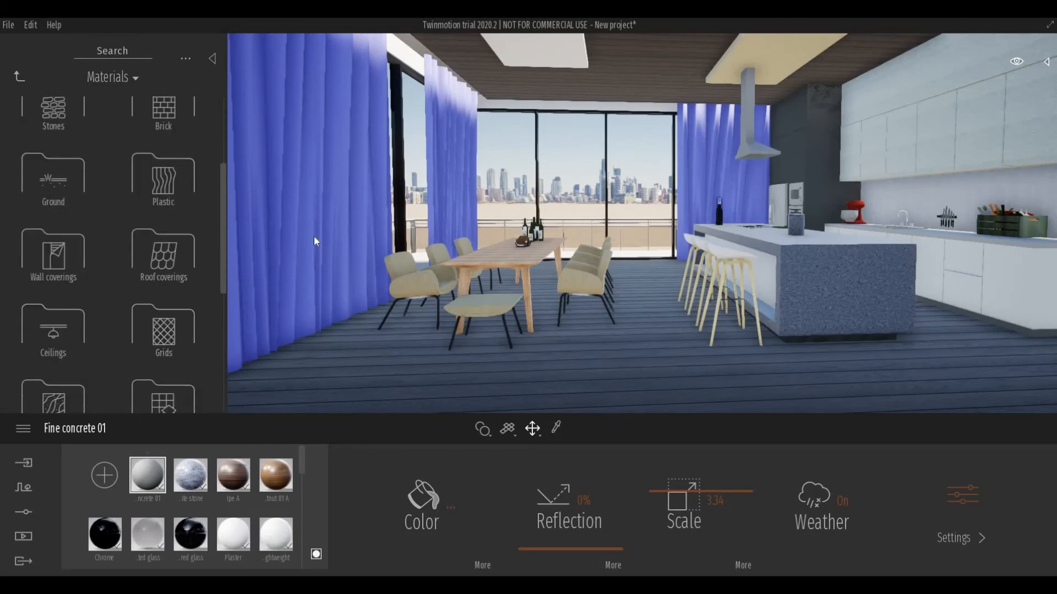
{"action": "scroll", "scroll_direction": "down", "scroll_amount": 3}
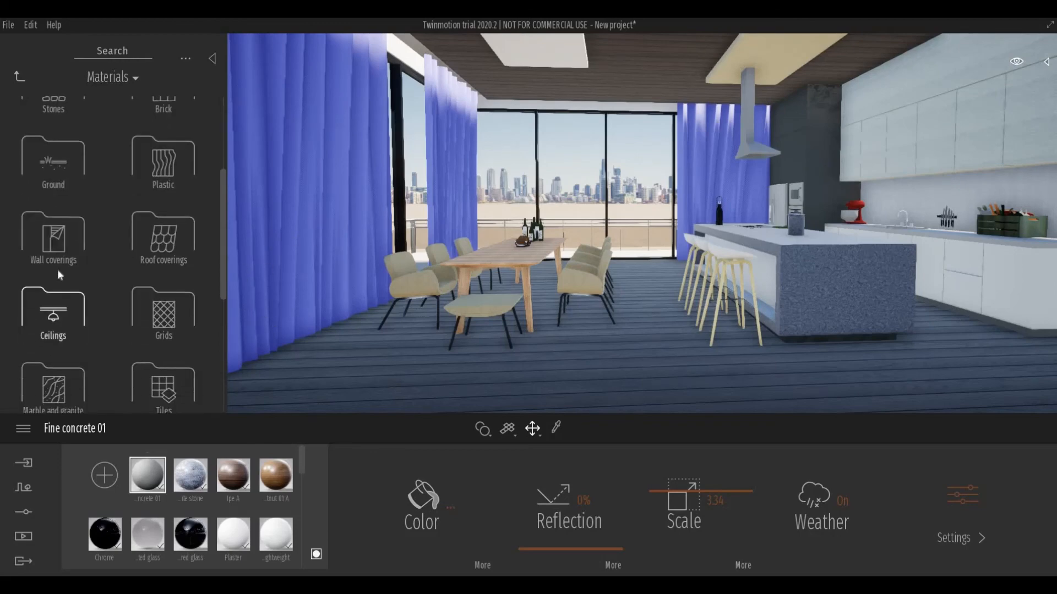